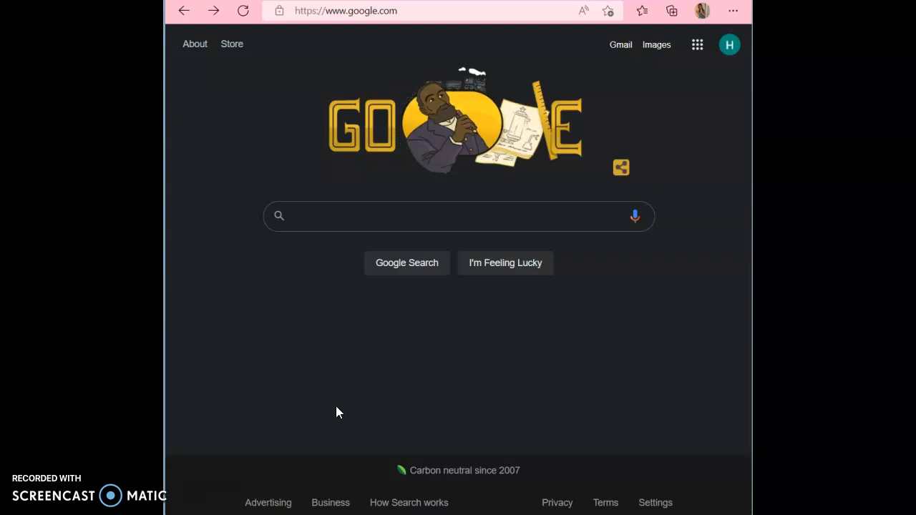
{"action": "mouse_move", "coordinate": [695, 95]}
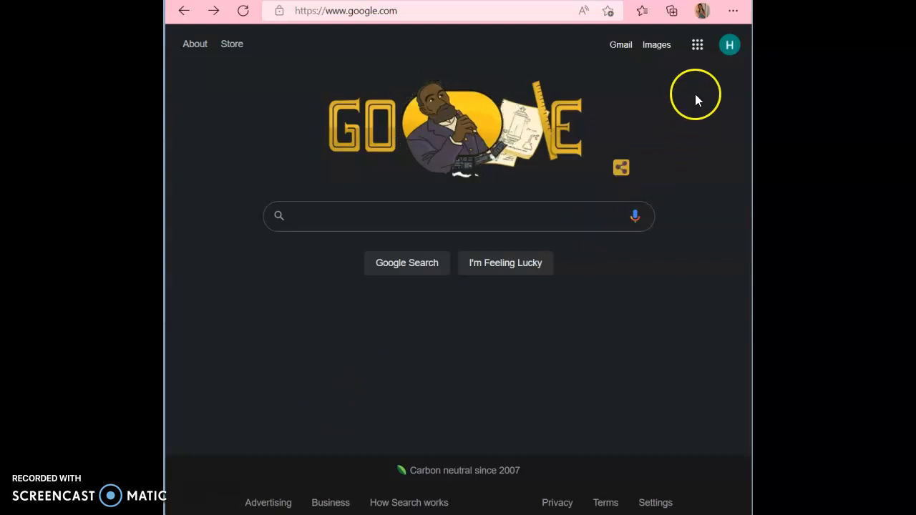
Step: Launch Jamboard from the Google apps grid on the Google homepage
{"action": "left_click", "coordinate": [730, 44]}
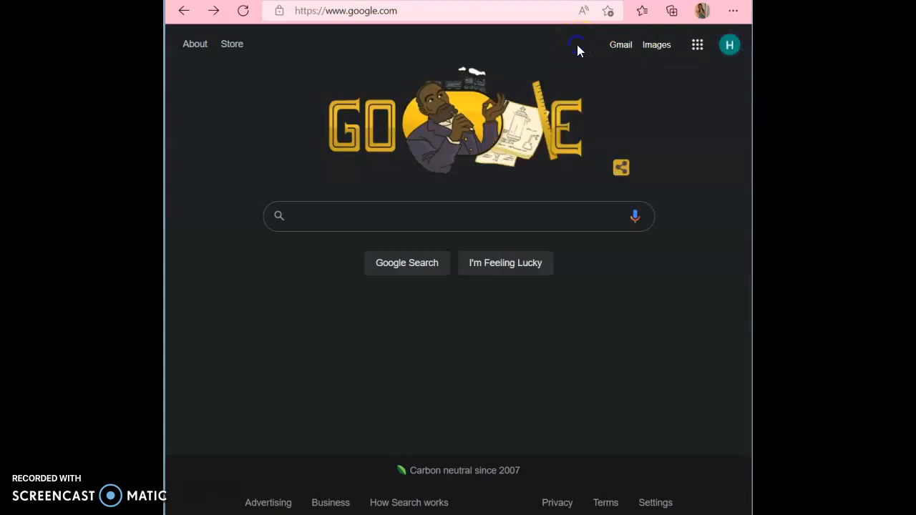
{"action": "mouse_move", "coordinate": [697, 45]}
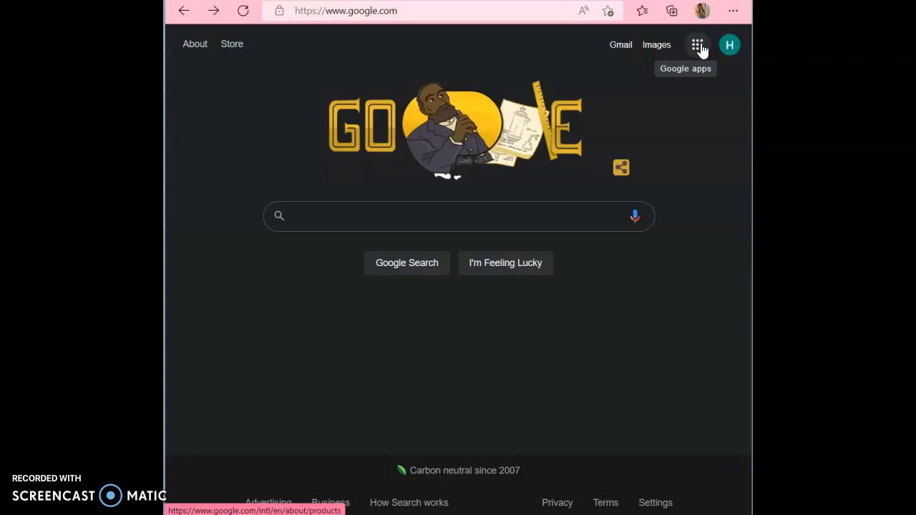
{"action": "left_click", "coordinate": [697, 44]}
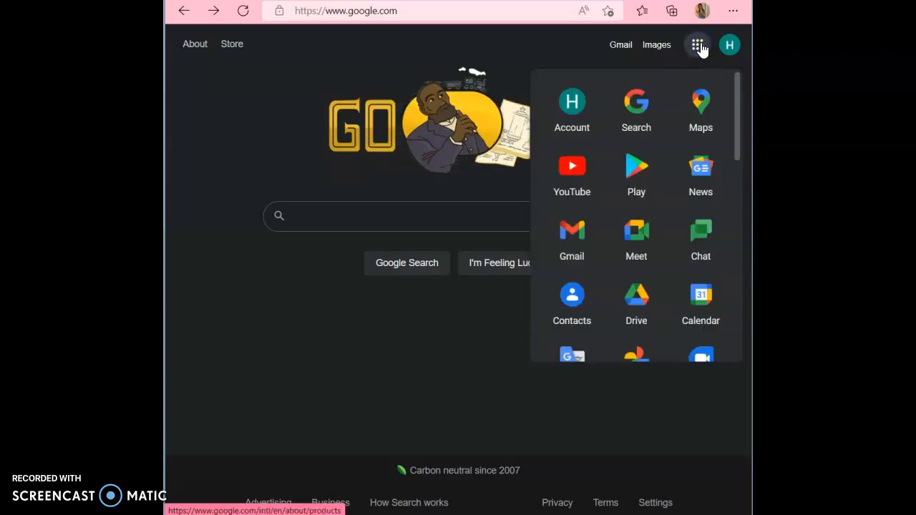
{"action": "mouse_move", "coordinate": [702, 174]}
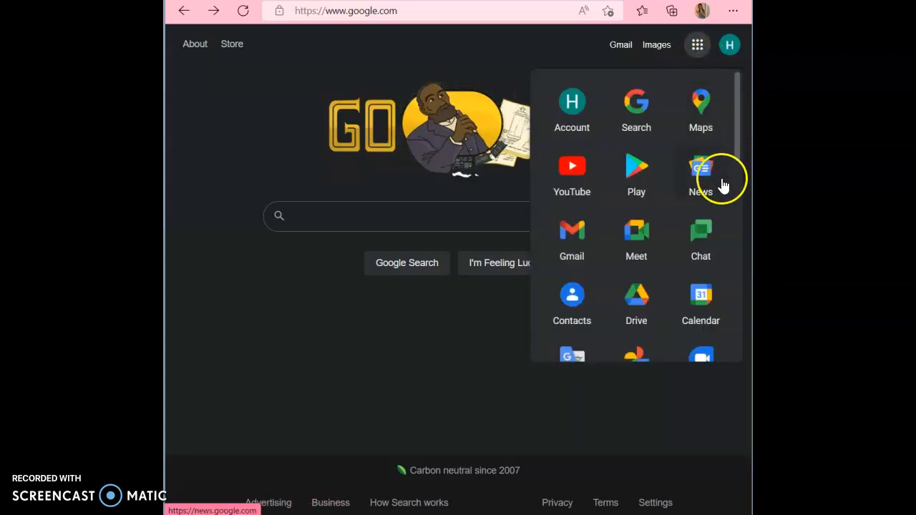
{"action": "scroll", "scroll_direction": "down", "scroll_amount": 3}
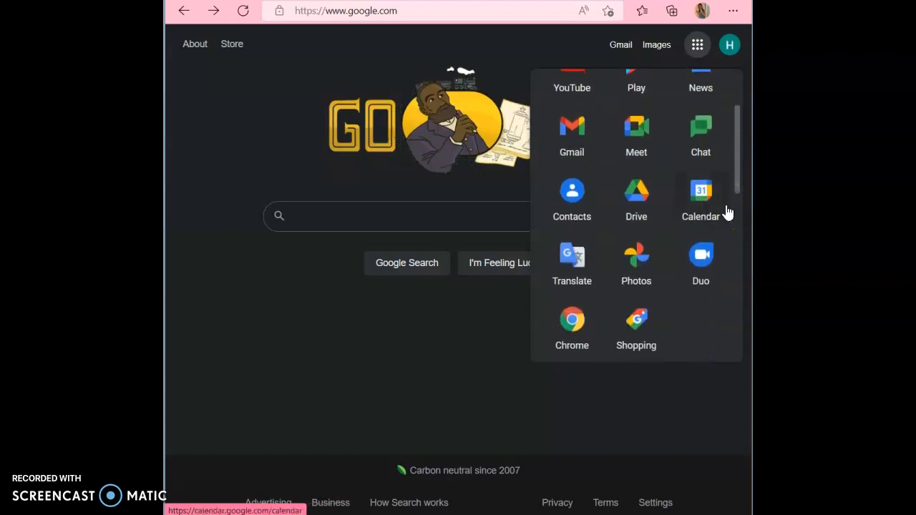
{"action": "scroll", "scroll_direction": "down", "scroll_amount": 3}
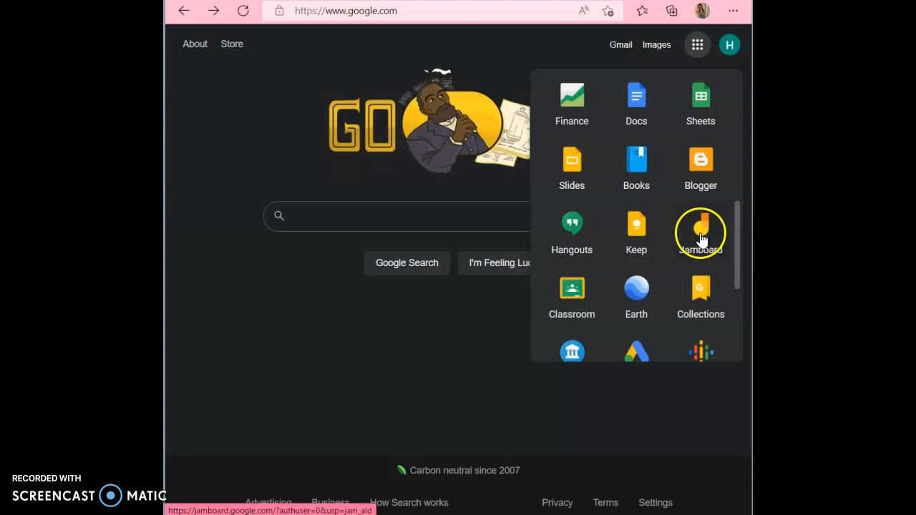
{"action": "left_click", "coordinate": [700, 229]}
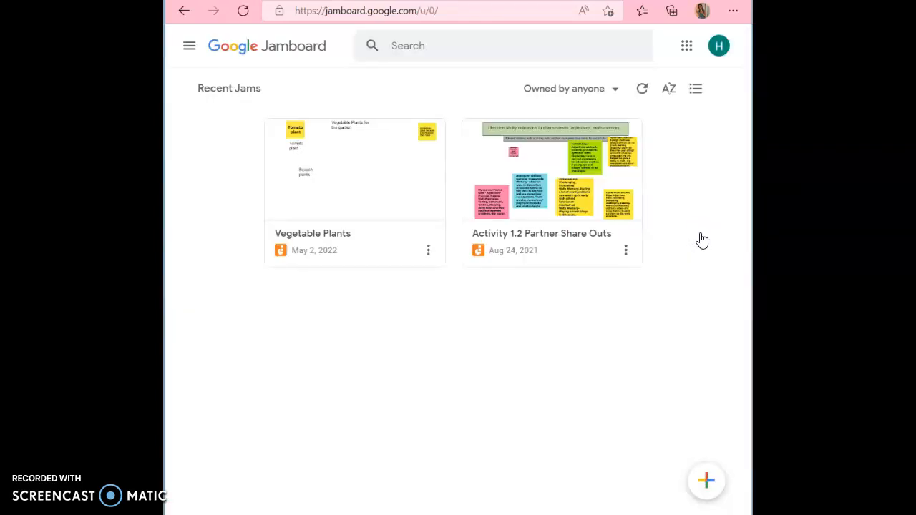
{"action": "mouse_move", "coordinate": [297, 289]}
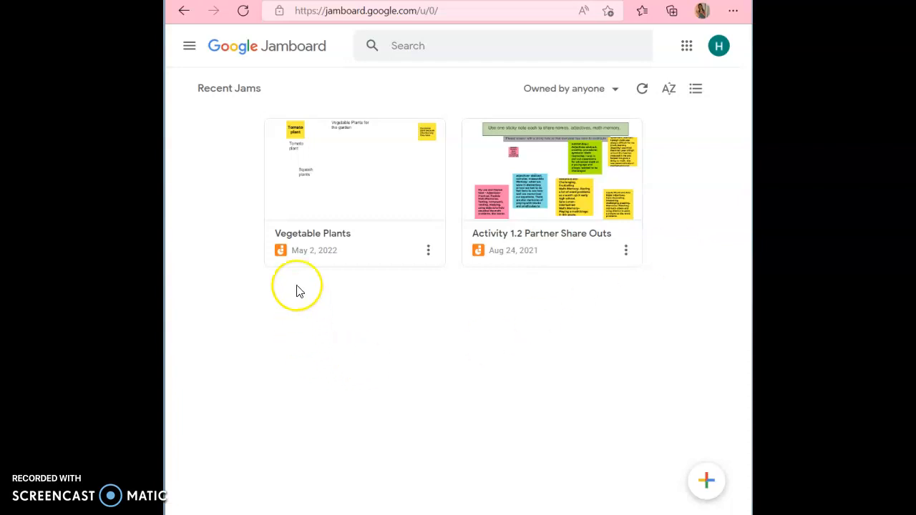
{"action": "mouse_move", "coordinate": [321, 227]}
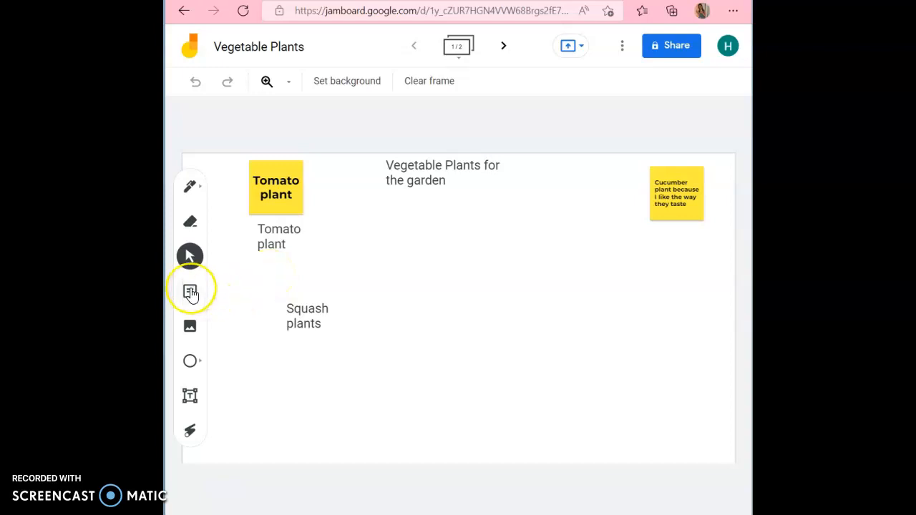
{"action": "mouse_move", "coordinate": [190, 292]}
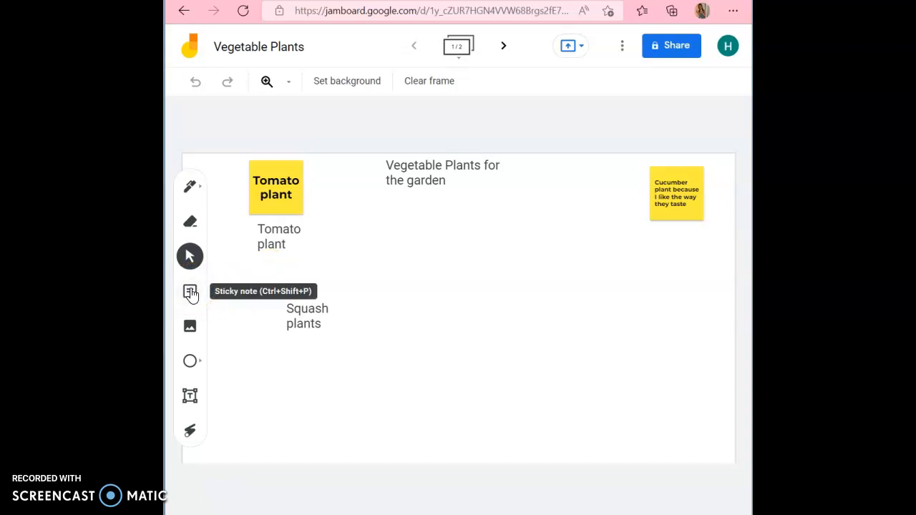
Step: Start a new sticky note in the Vegetable Plants jam
{"action": "left_click", "coordinate": [189, 290]}
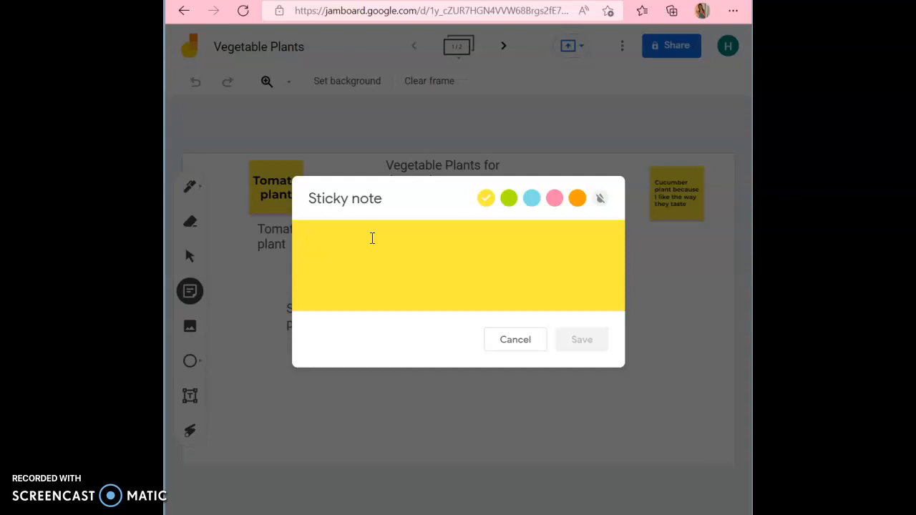
{"action": "mouse_move", "coordinate": [476, 212]}
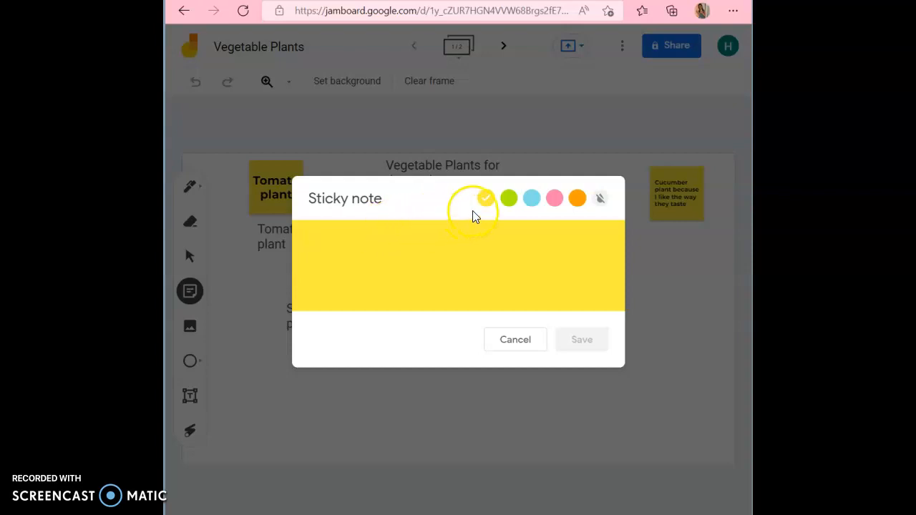
{"action": "mouse_move", "coordinate": [508, 197]}
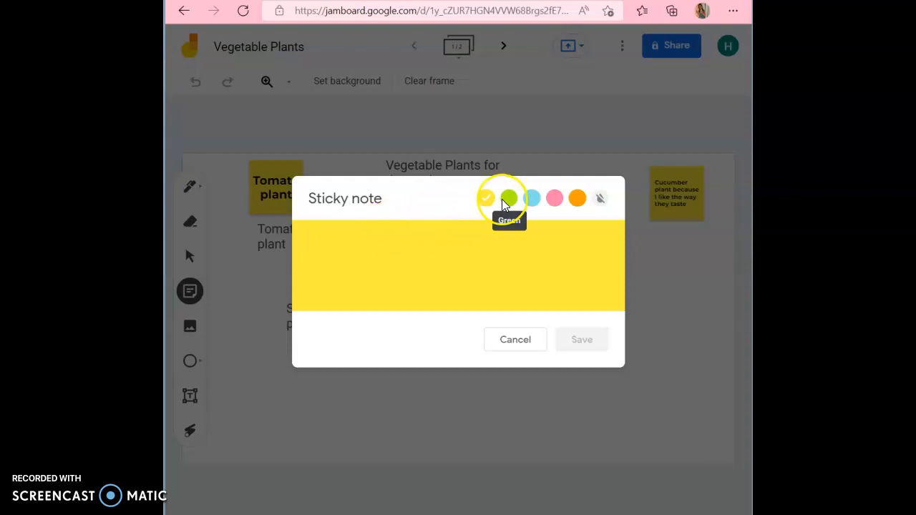
Step: Preview the note in green, blue, orange and no colour, settling on green
{"action": "left_click", "coordinate": [508, 198]}
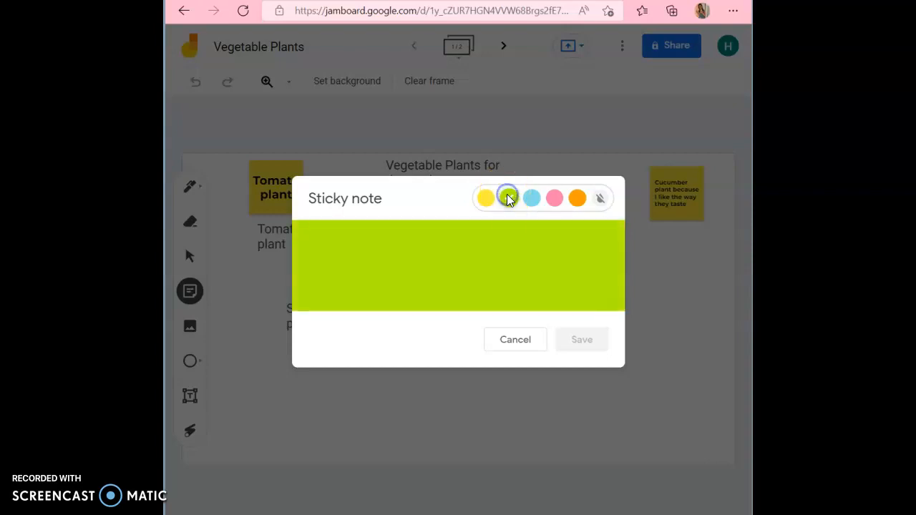
{"action": "left_click", "coordinate": [532, 197]}
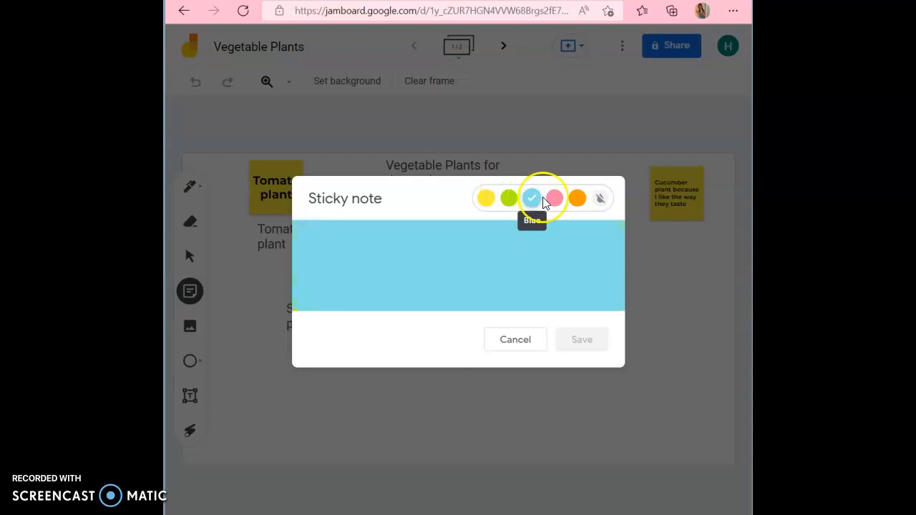
{"action": "left_click", "coordinate": [578, 198]}
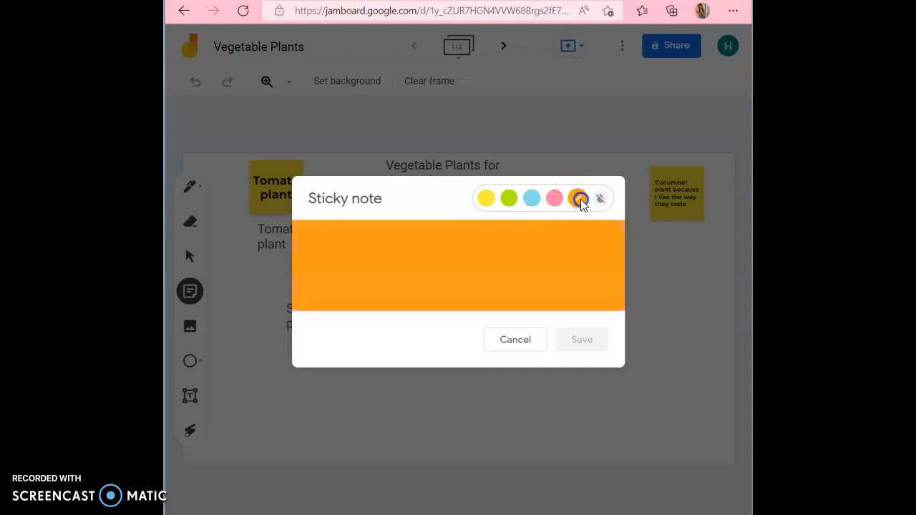
{"action": "mouse_move", "coordinate": [601, 198]}
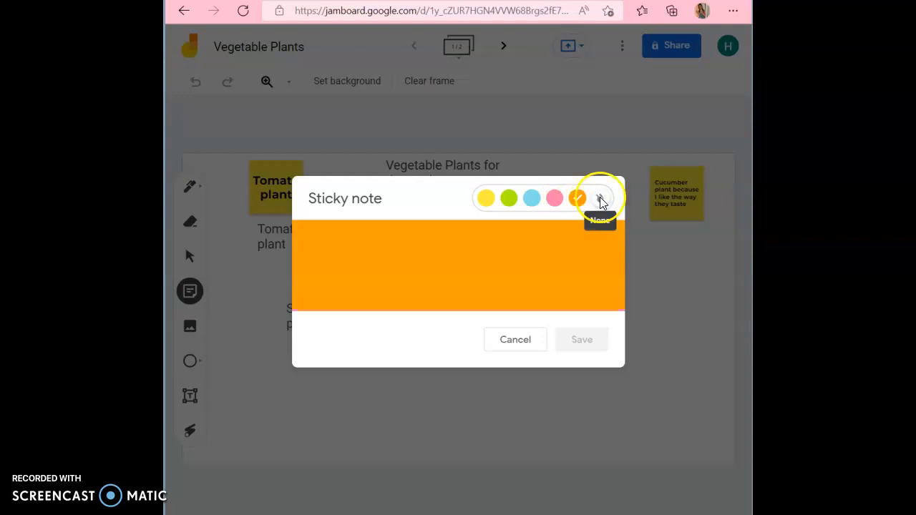
{"action": "left_click", "coordinate": [600, 198]}
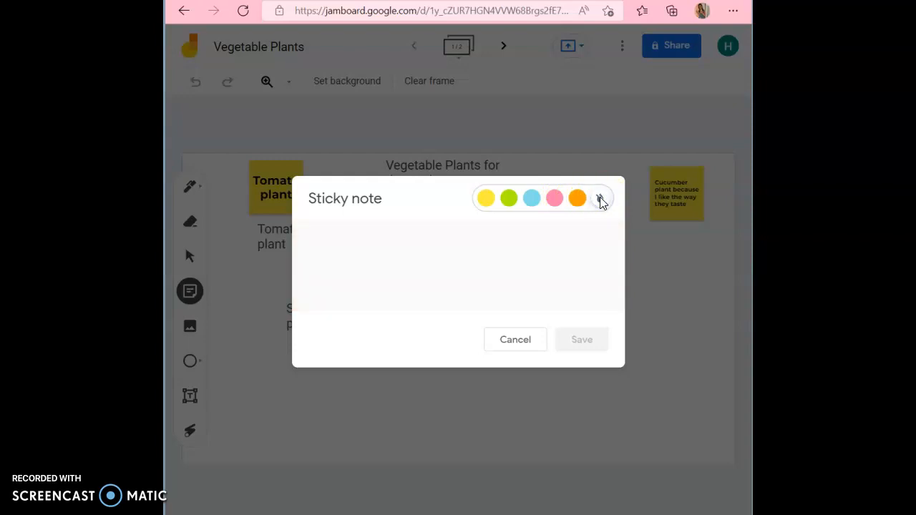
{"action": "left_click", "coordinate": [508, 198]}
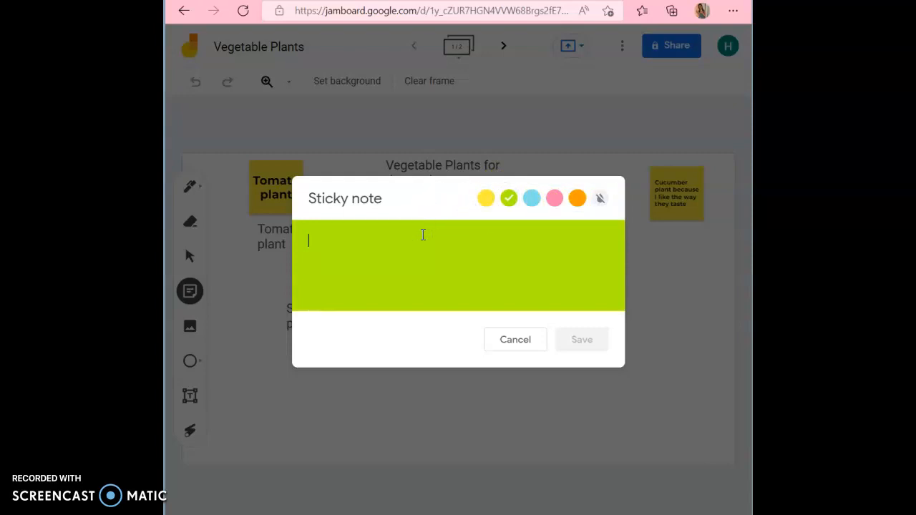
Step: Save a green sticky note reading 'Pumpkin' and dismiss the extra empty note dialog
{"action": "type", "text": "P"}
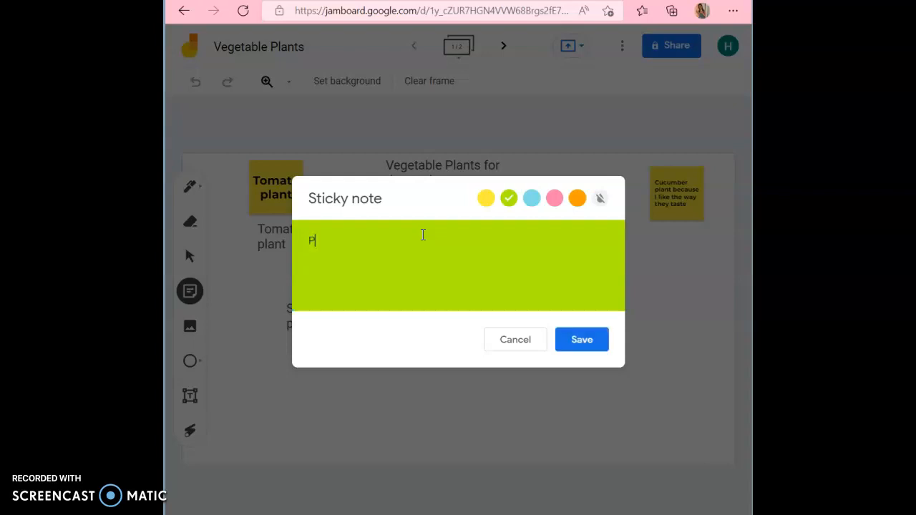
{"action": "type", "text": "Pumpkin"}
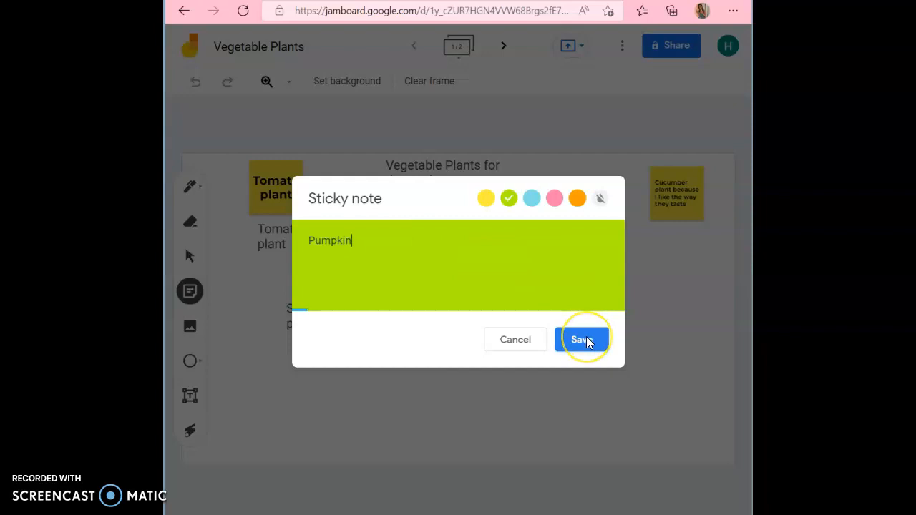
{"action": "left_click", "coordinate": [583, 339]}
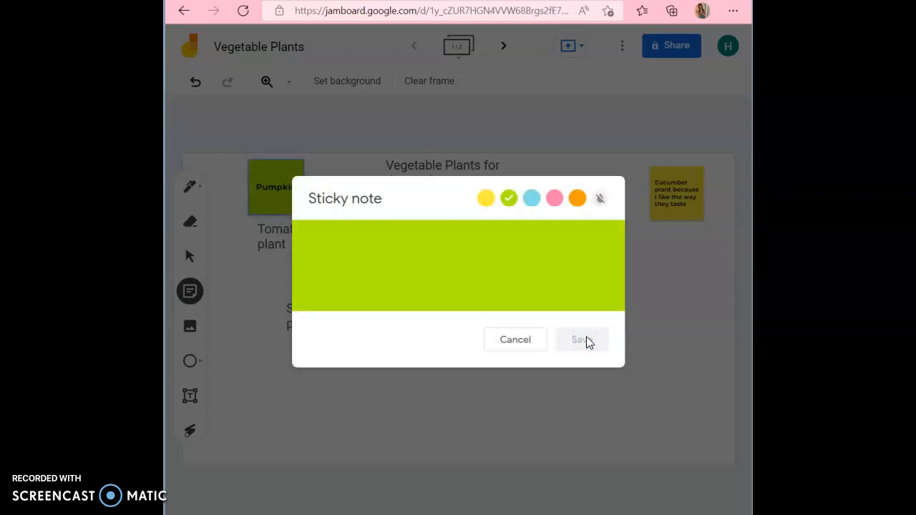
{"action": "mouse_move", "coordinate": [450, 301]}
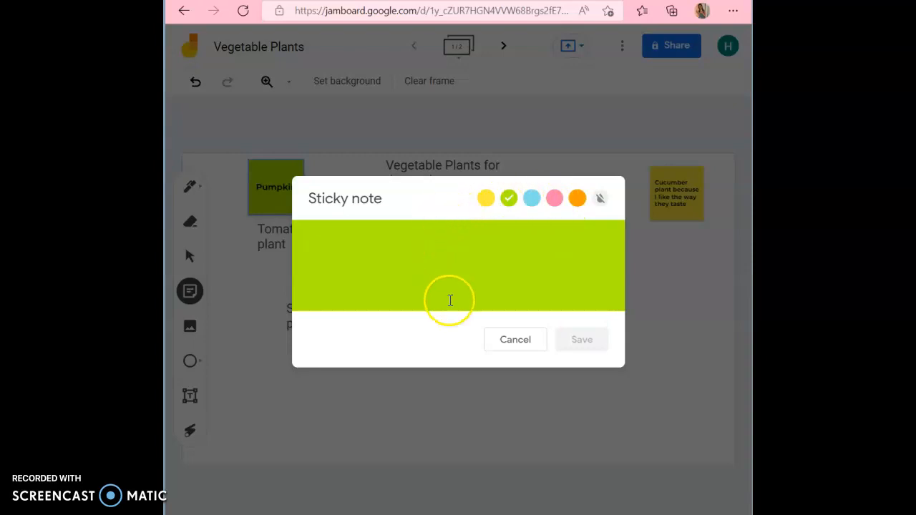
{"action": "left_click", "coordinate": [515, 339]}
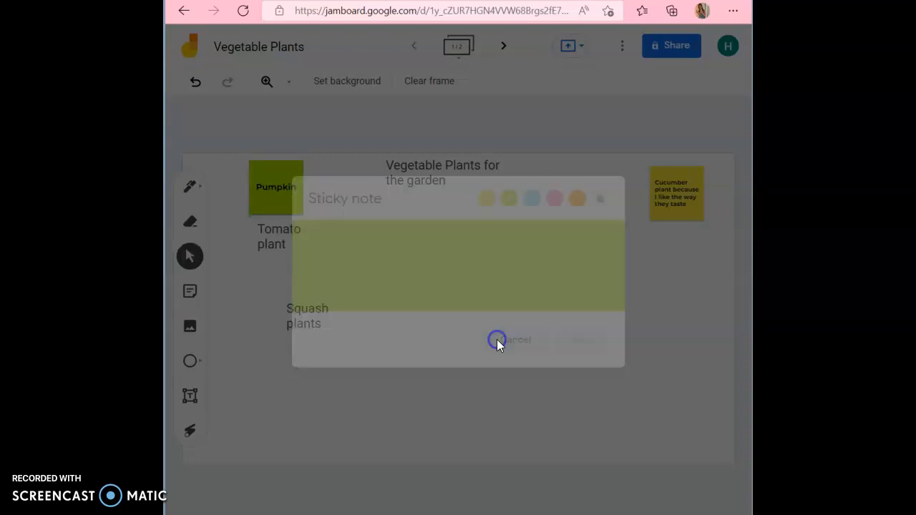
Step: Drag the Pumpkin note from the top-left to the frame's bottom-right corner
{"action": "left_click", "coordinate": [496, 339]}
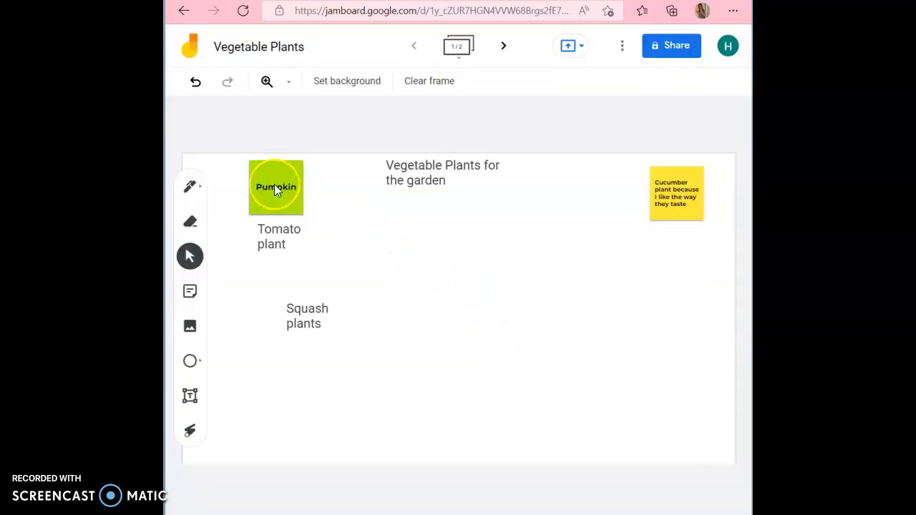
{"action": "left_click_drag", "start_coordinate": [275, 186], "coordinate": [472, 276]}
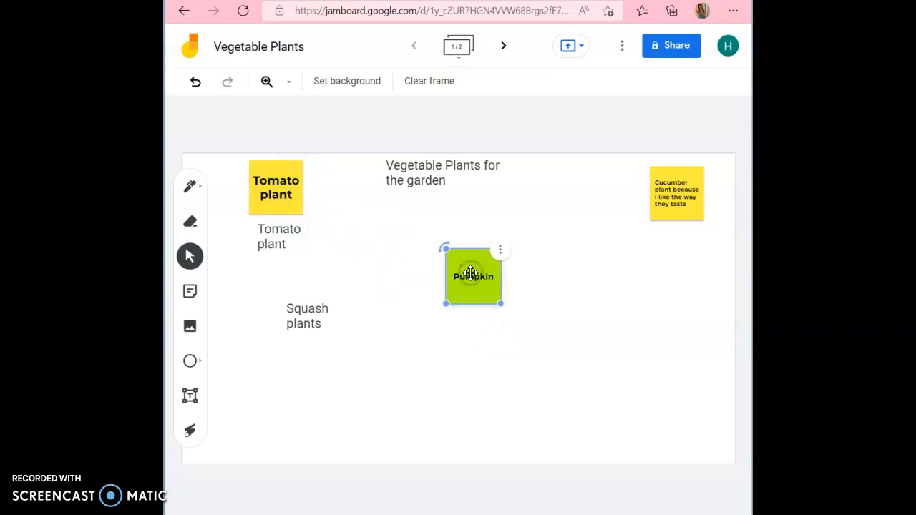
{"action": "left_click_drag", "start_coordinate": [472, 277], "coordinate": [679, 420]}
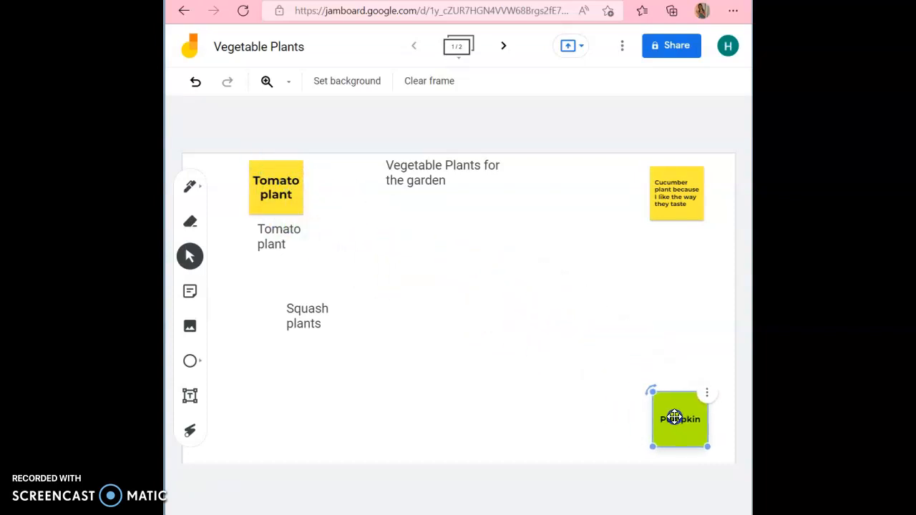
{"action": "left_click_drag", "start_coordinate": [675, 418], "coordinate": [679, 412]}
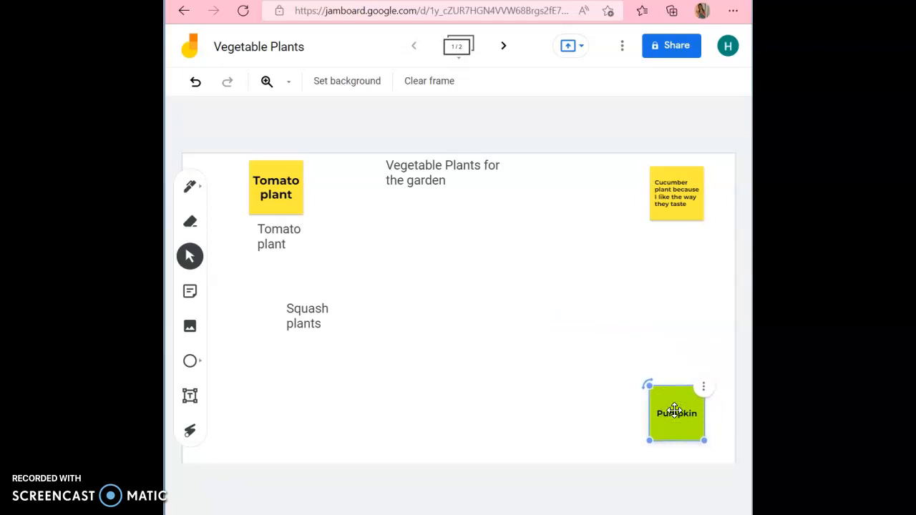
{"action": "mouse_move", "coordinate": [189, 395]}
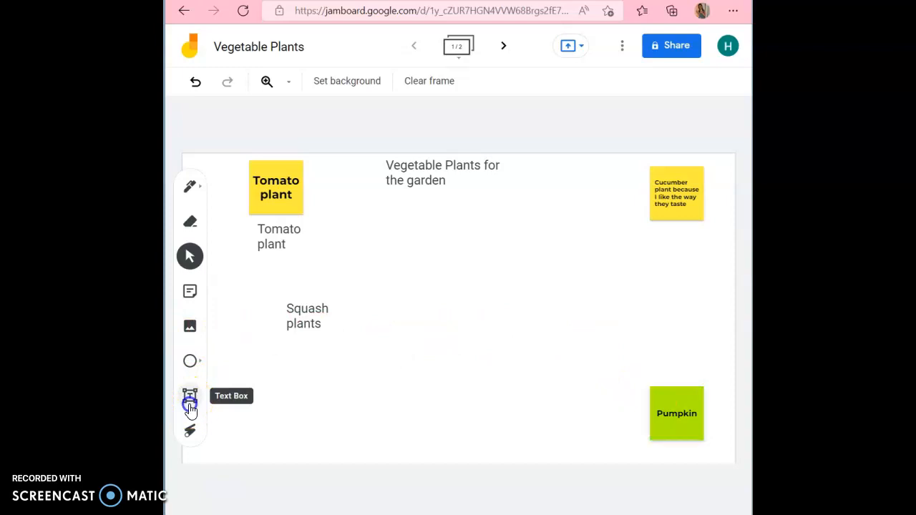
Step: Place a text box reading 'Zucchini' below Squash plants
{"action": "left_click", "coordinate": [189, 395]}
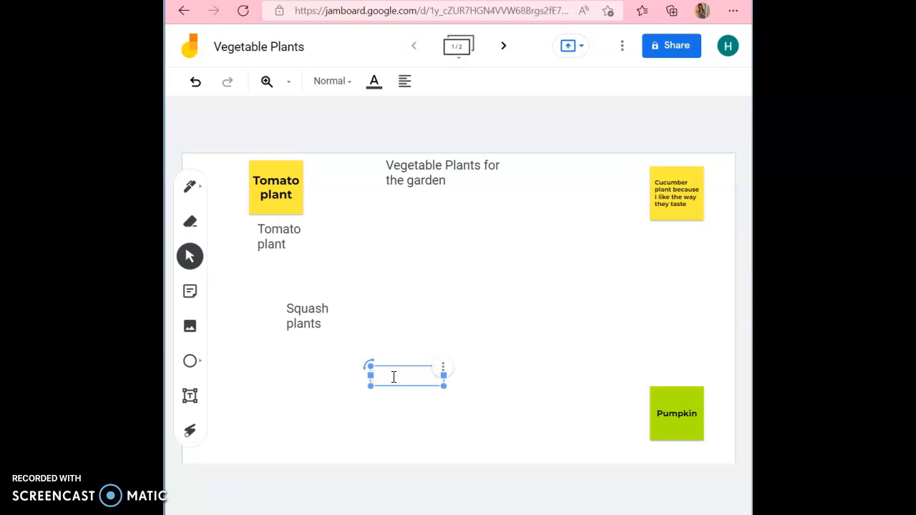
{"action": "type", "text": "Zucchini"}
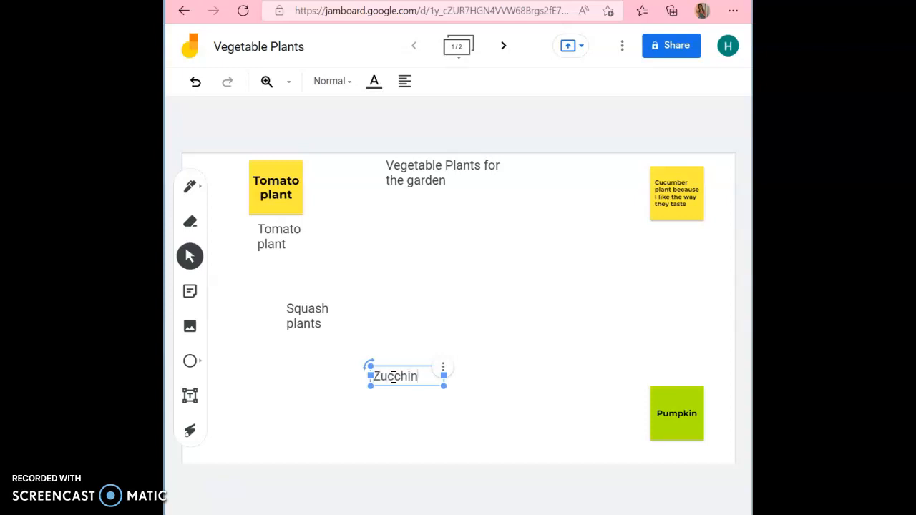
{"action": "type", "text": "i"}
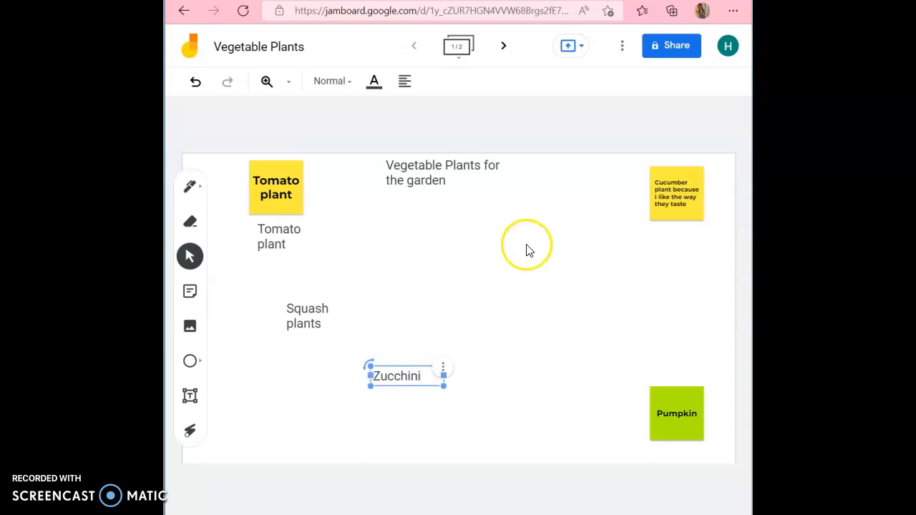
{"action": "left_click", "coordinate": [458, 229]}
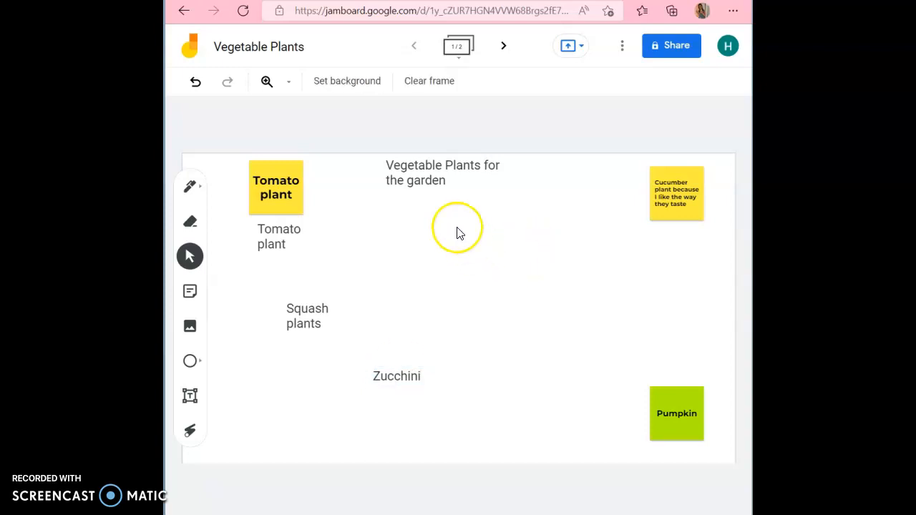
{"action": "mouse_move", "coordinate": [393, 180]}
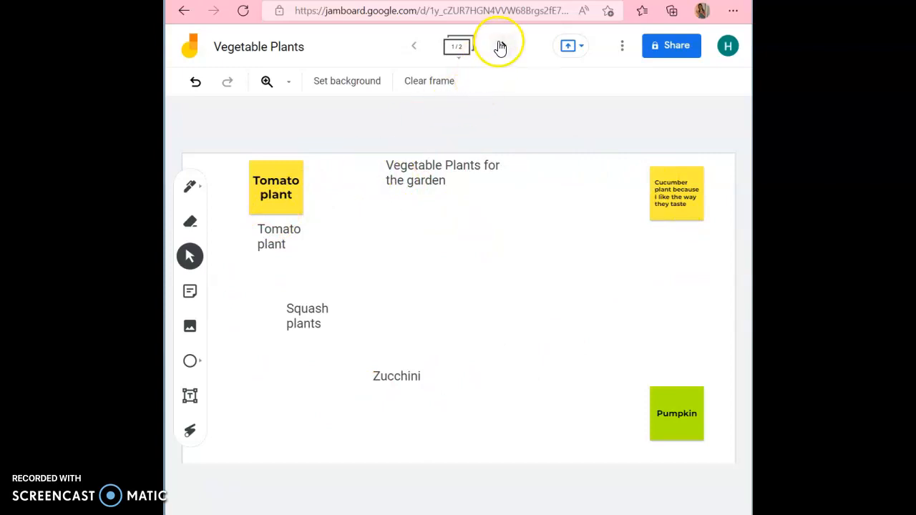
{"action": "mouse_move", "coordinate": [501, 46]}
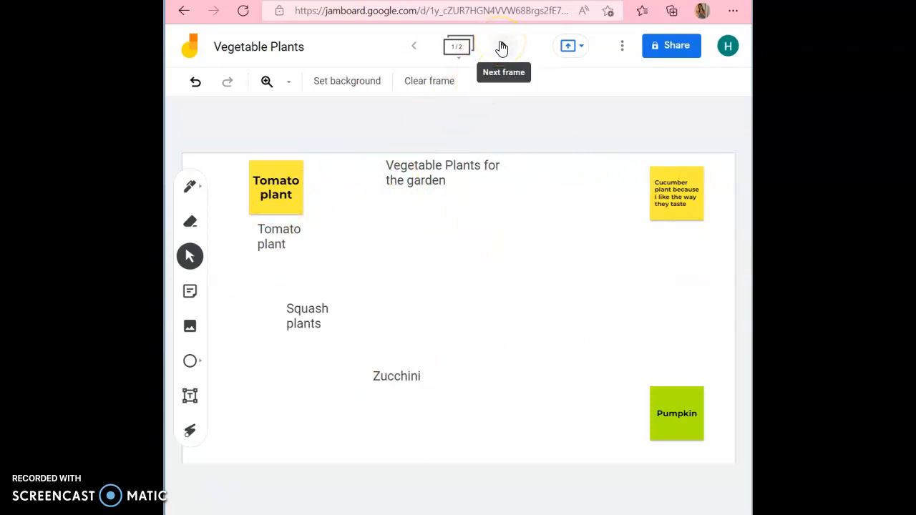
{"action": "left_click", "coordinate": [501, 45]}
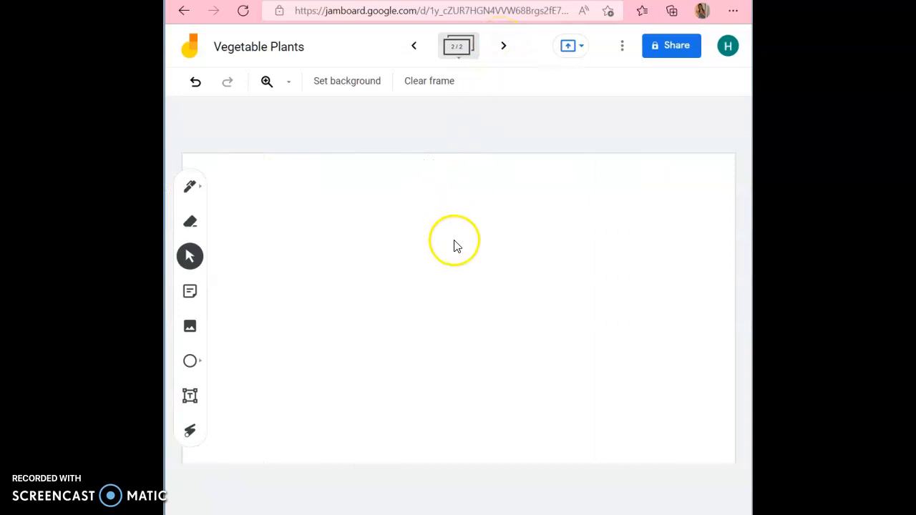
{"action": "mouse_move", "coordinate": [290, 229]}
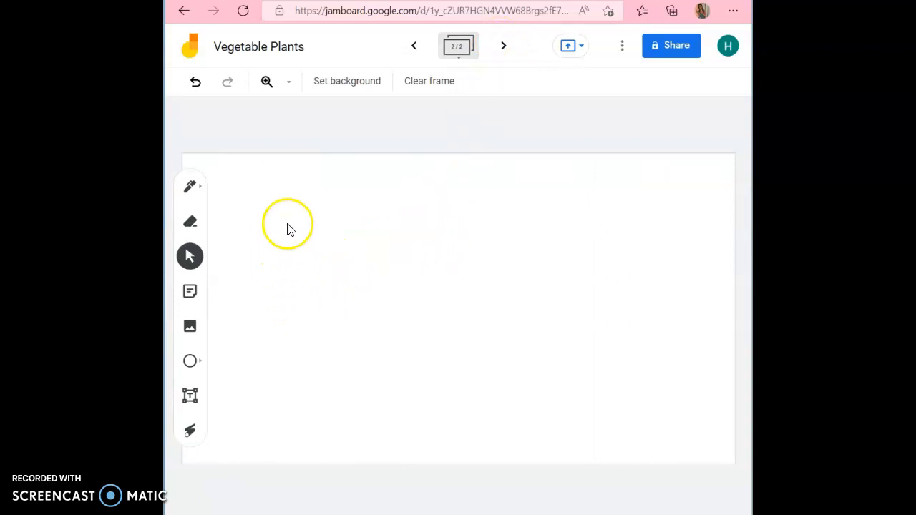
{"action": "mouse_move", "coordinate": [350, 126]}
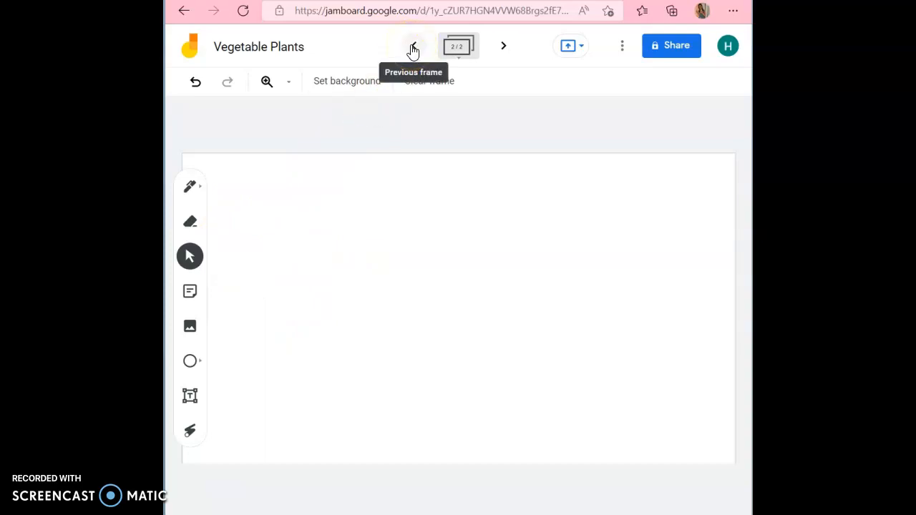
{"action": "mouse_move", "coordinate": [415, 50]}
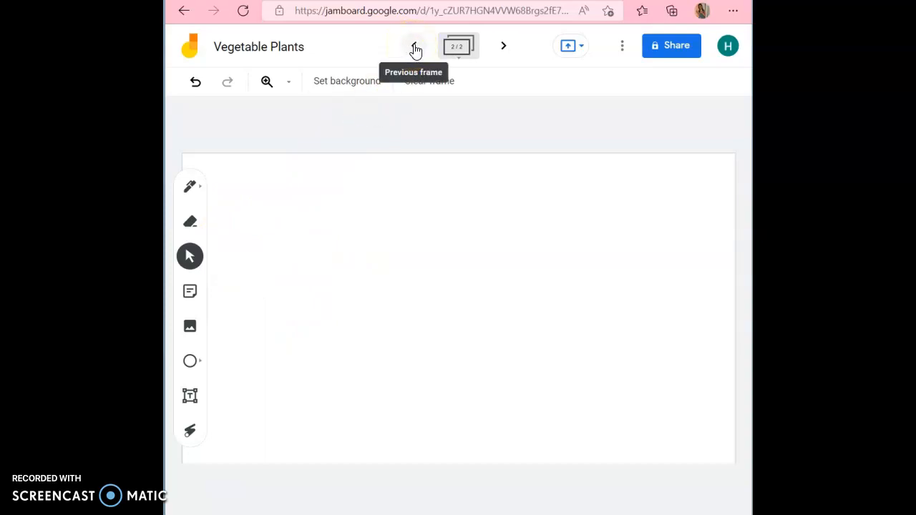
{"action": "left_click", "coordinate": [413, 46]}
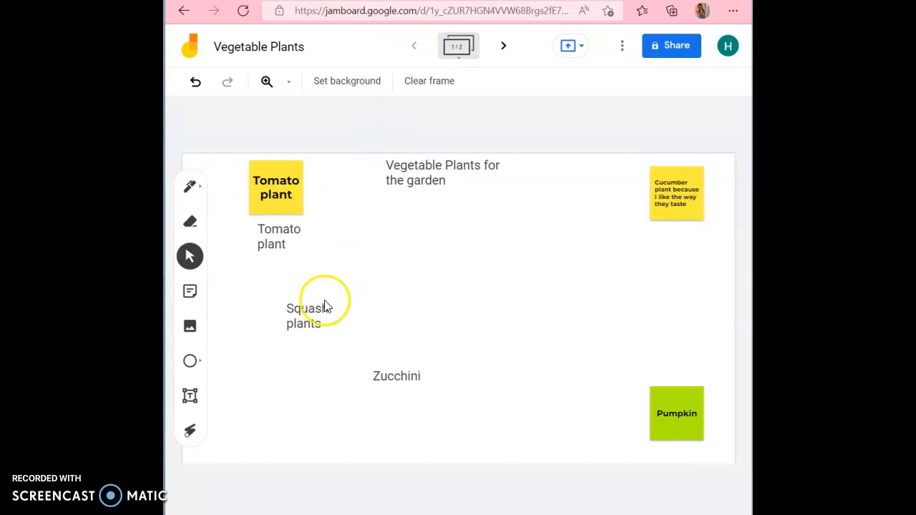
{"action": "mouse_move", "coordinate": [221, 130]}
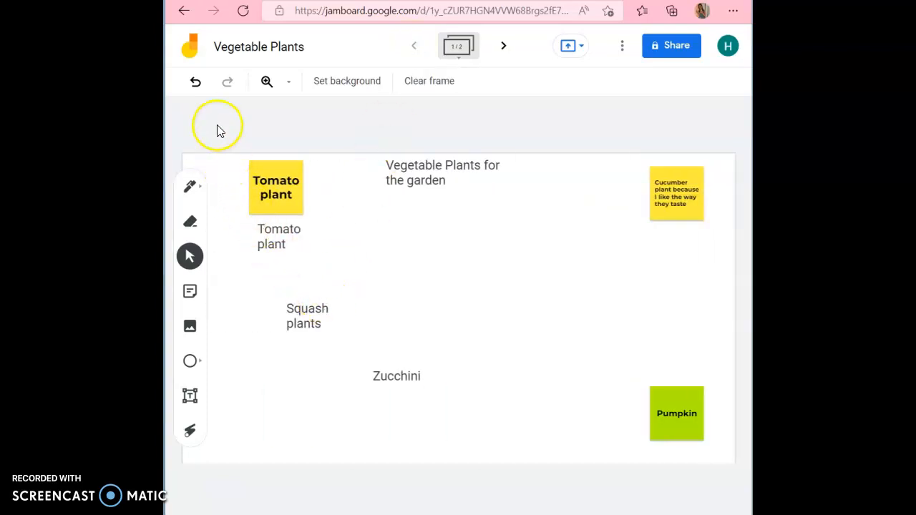
{"action": "mouse_move", "coordinate": [220, 129]}
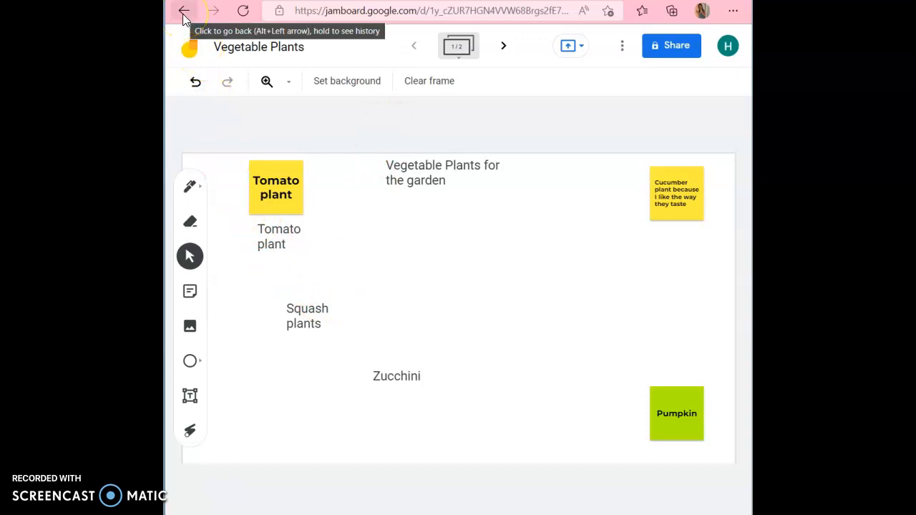
Step: Return to Recent Jams and create a new blank Untitled Jam
{"action": "left_click", "coordinate": [183, 10]}
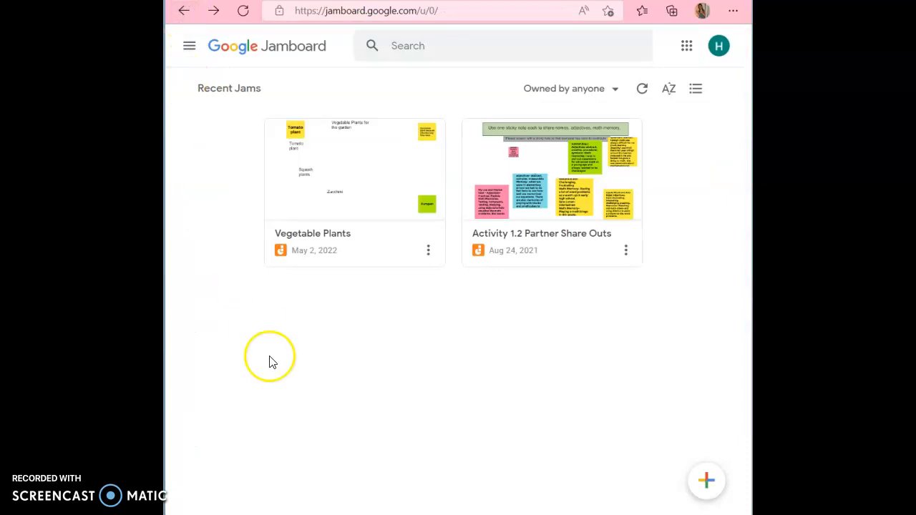
{"action": "mouse_move", "coordinate": [607, 390]}
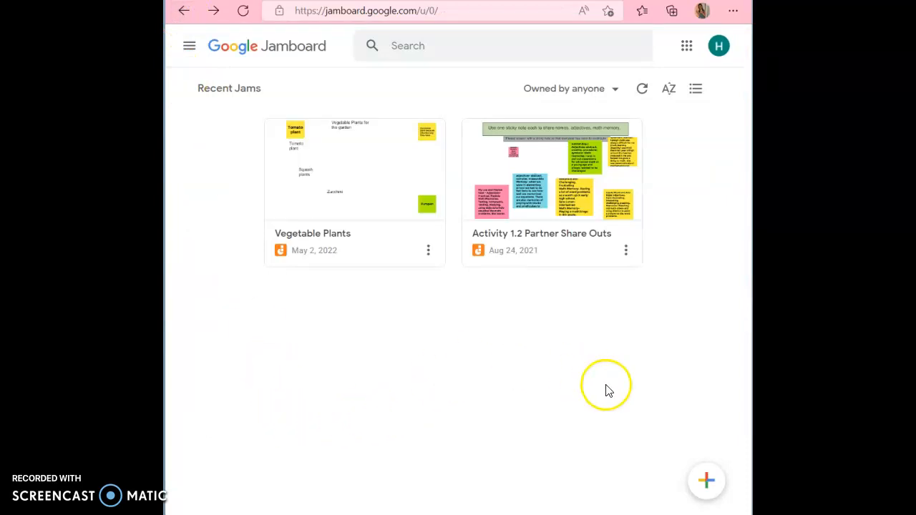
{"action": "mouse_move", "coordinate": [699, 452]}
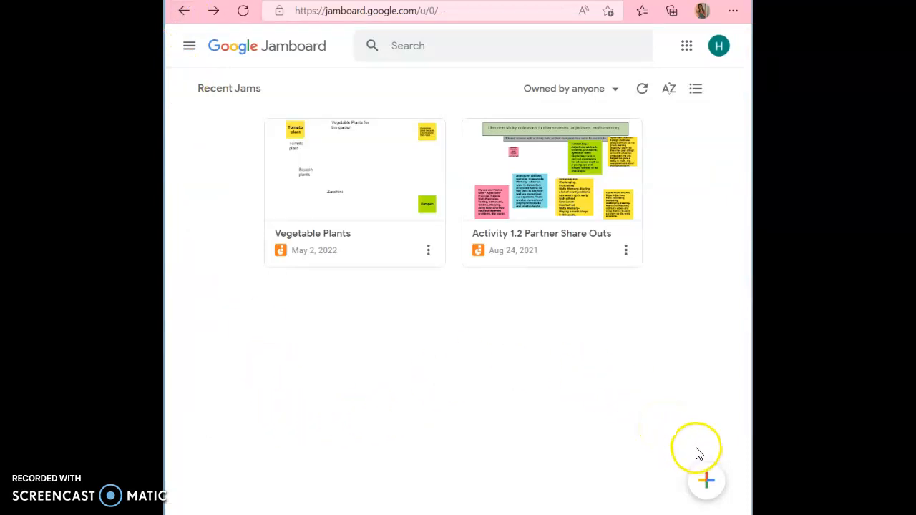
{"action": "mouse_move", "coordinate": [708, 481]}
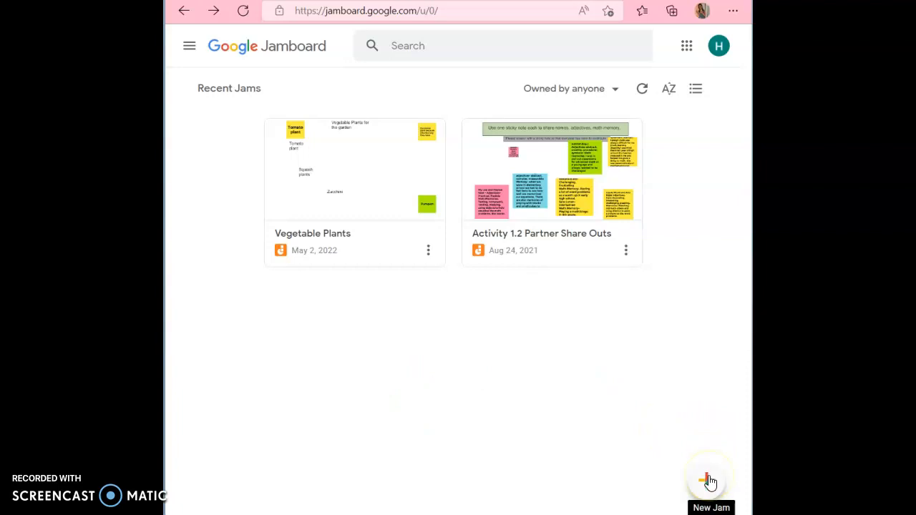
{"action": "left_click", "coordinate": [710, 480]}
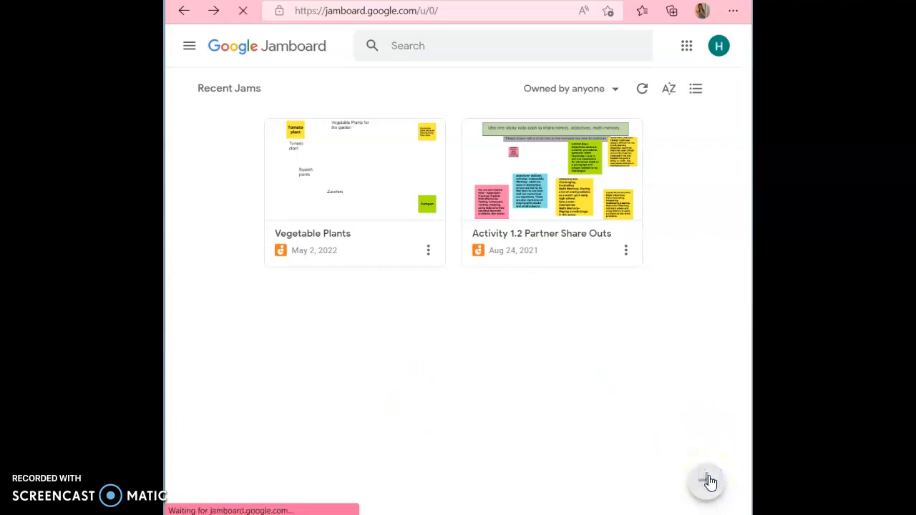
{"action": "left_click", "coordinate": [707, 481]}
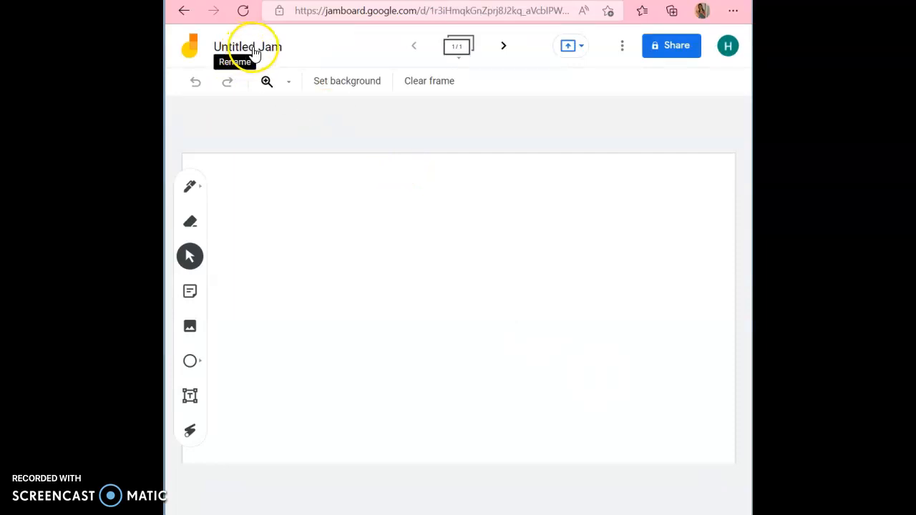
Step: Rename the Untitled Jam to 'Vegetable Garden ideas'
{"action": "left_click", "coordinate": [247, 46]}
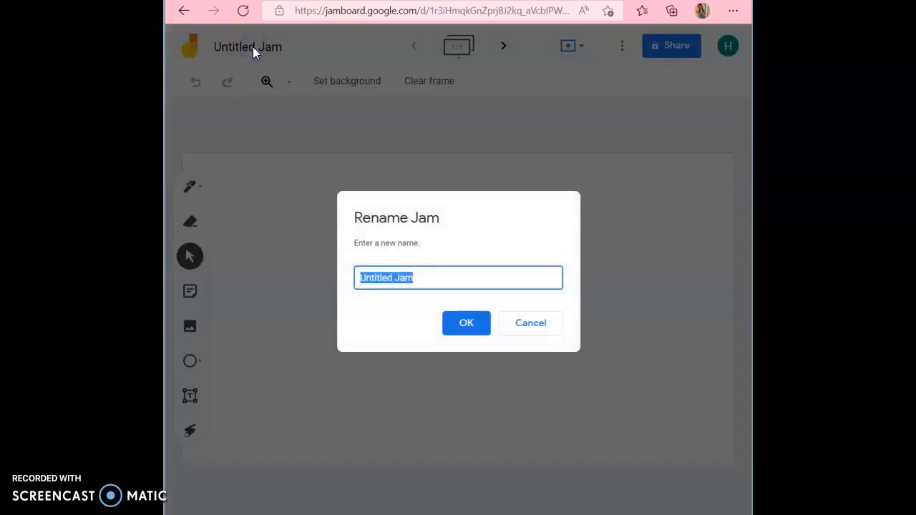
{"action": "type", "text": "V"}
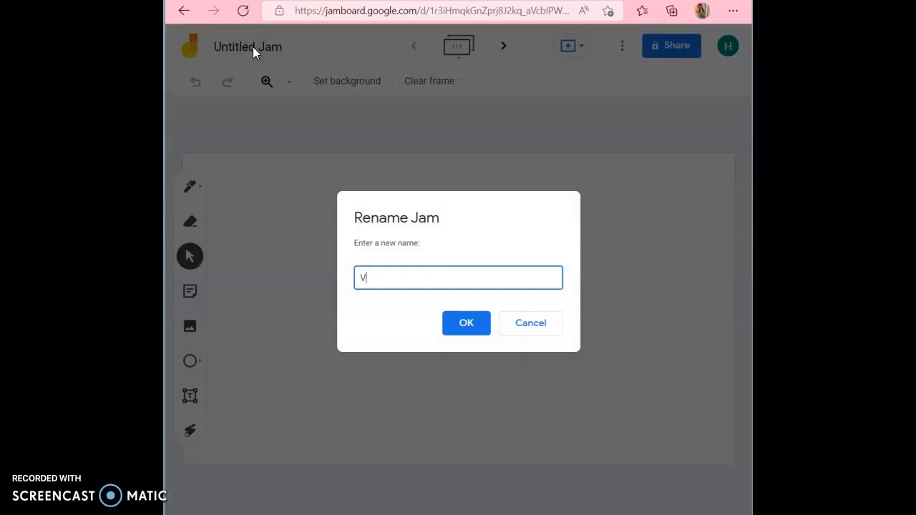
{"action": "type", "text": "egetable"}
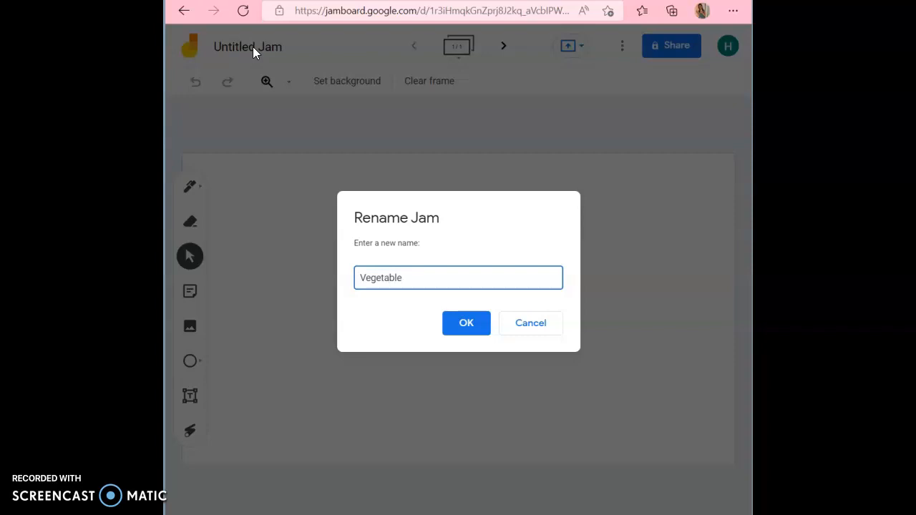
{"action": "type", "text": "Garde"}
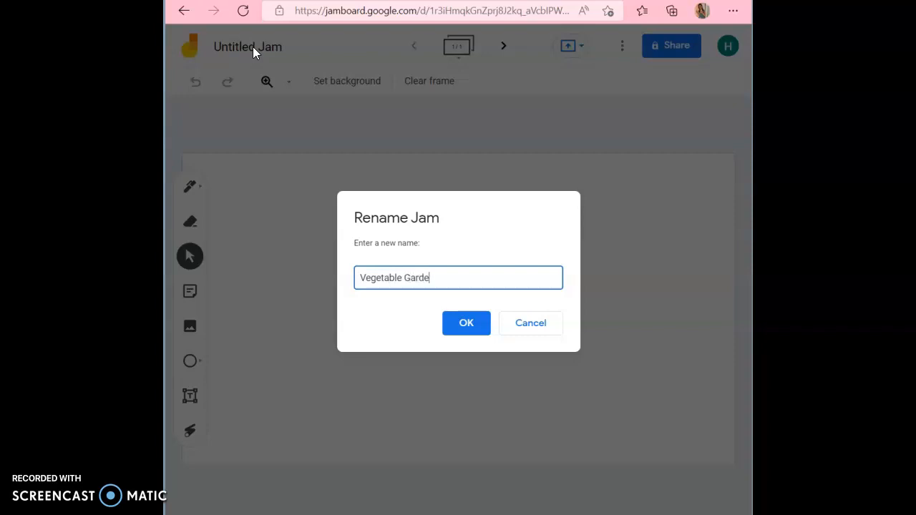
{"action": "type", "text": "n idea"}
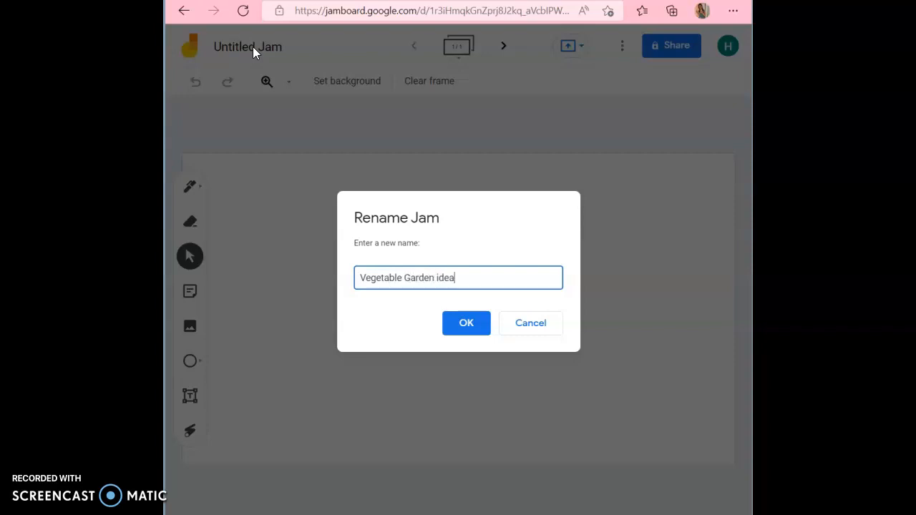
{"action": "type", "text": "s"}
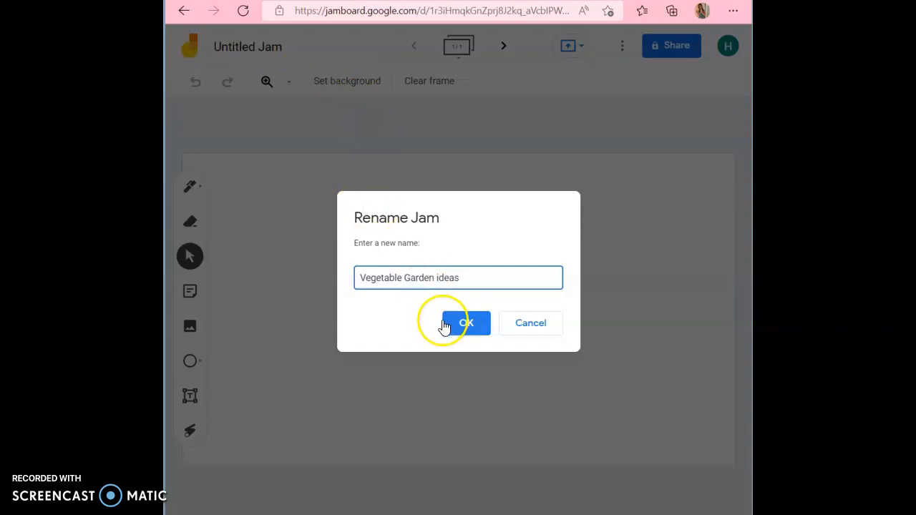
{"action": "left_click", "coordinate": [465, 323]}
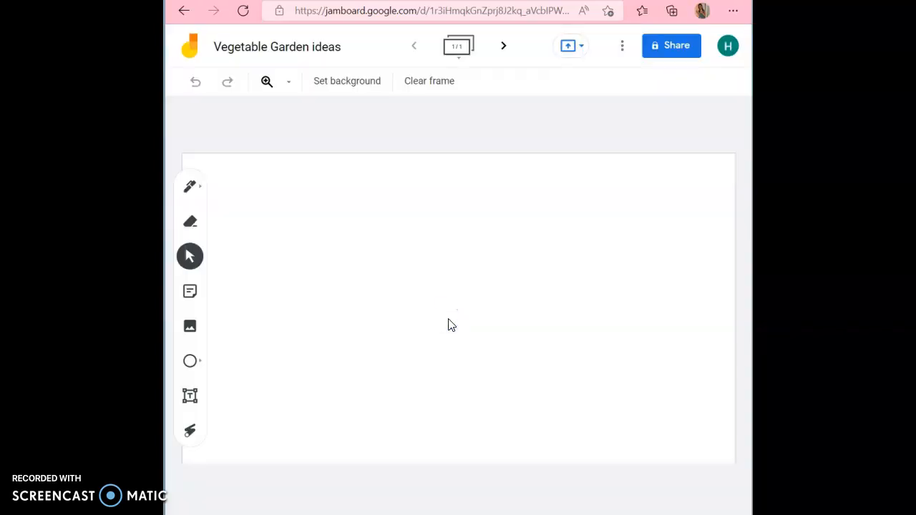
{"action": "mouse_move", "coordinate": [637, 78]}
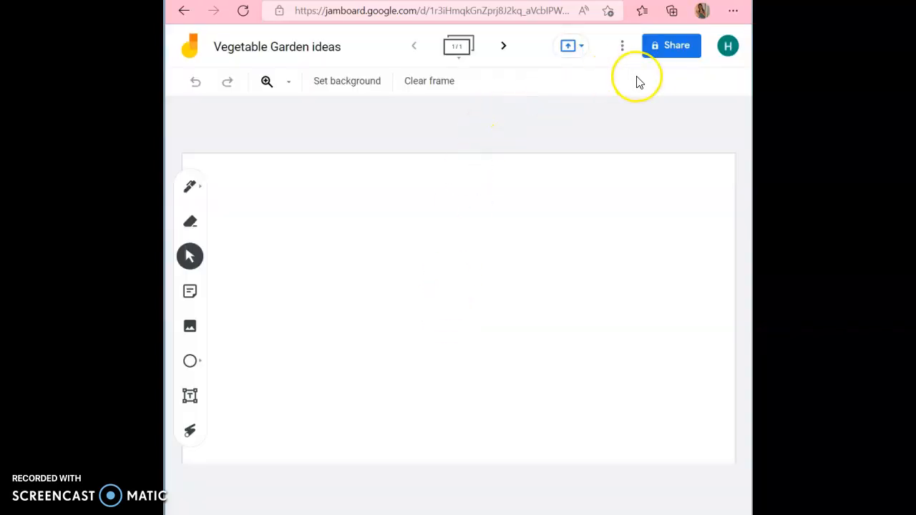
{"action": "mouse_move", "coordinate": [671, 44]}
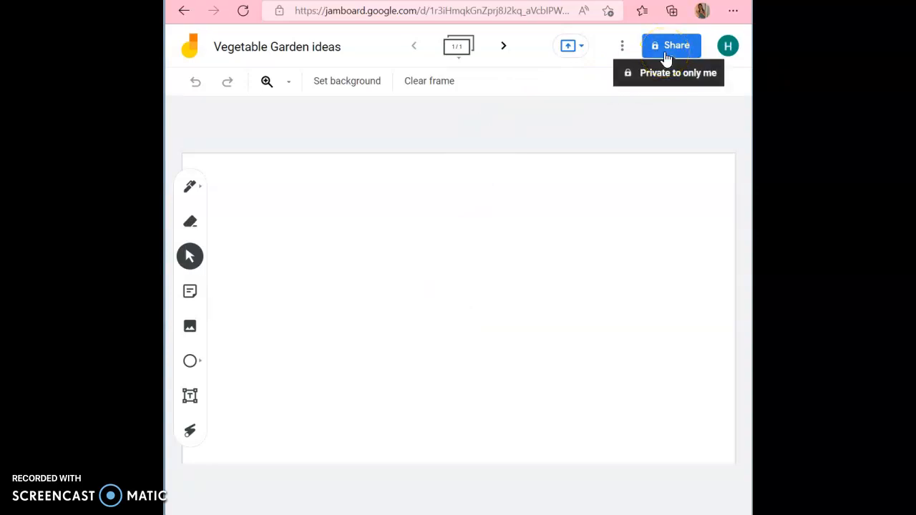